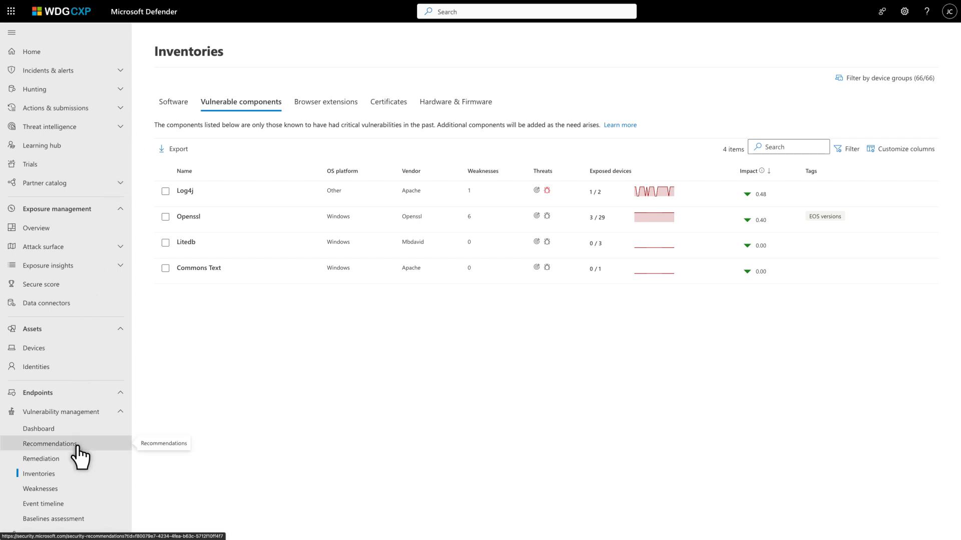
Step: Filter the security recommendations by 'attention' to surface the Apache Log4j and OpenSSL entries
left_click(49, 443)
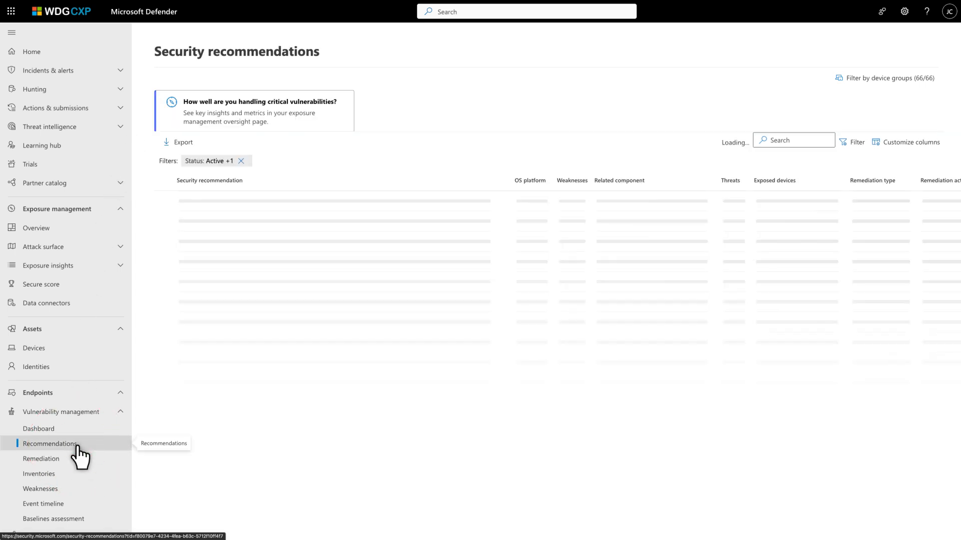
left_click(49, 444)
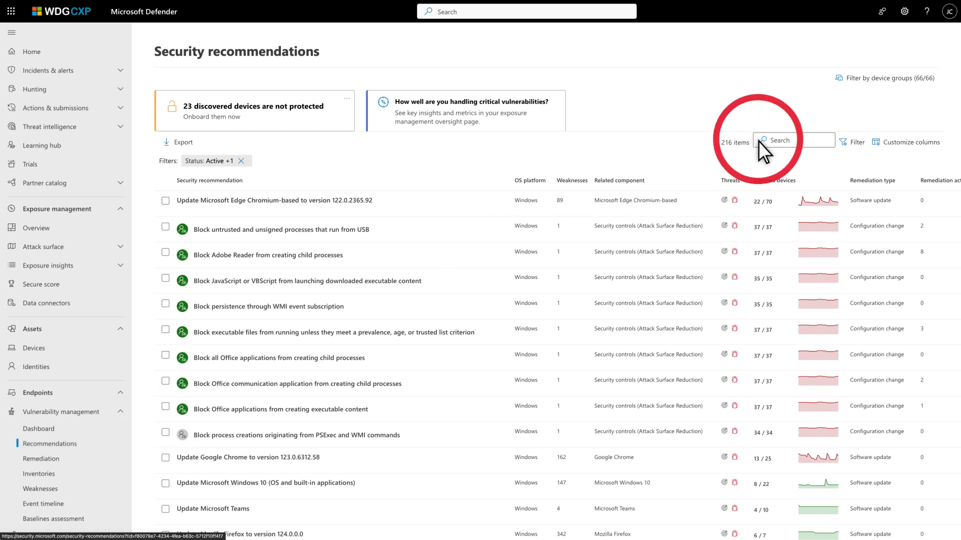
type("attention")
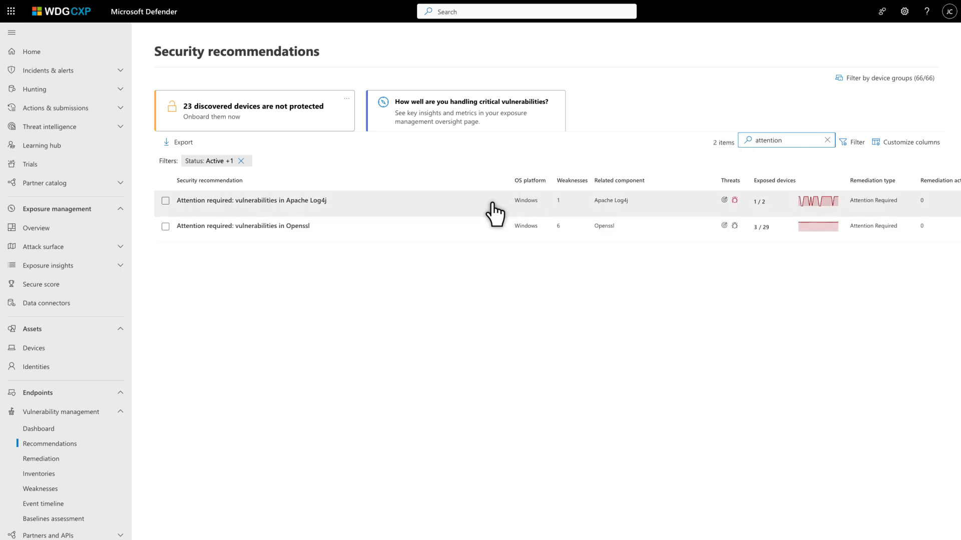
Step: Review the Apache Log4j recommendation details and go to the exposed device MDI-VictimPC
left_click(257, 200)
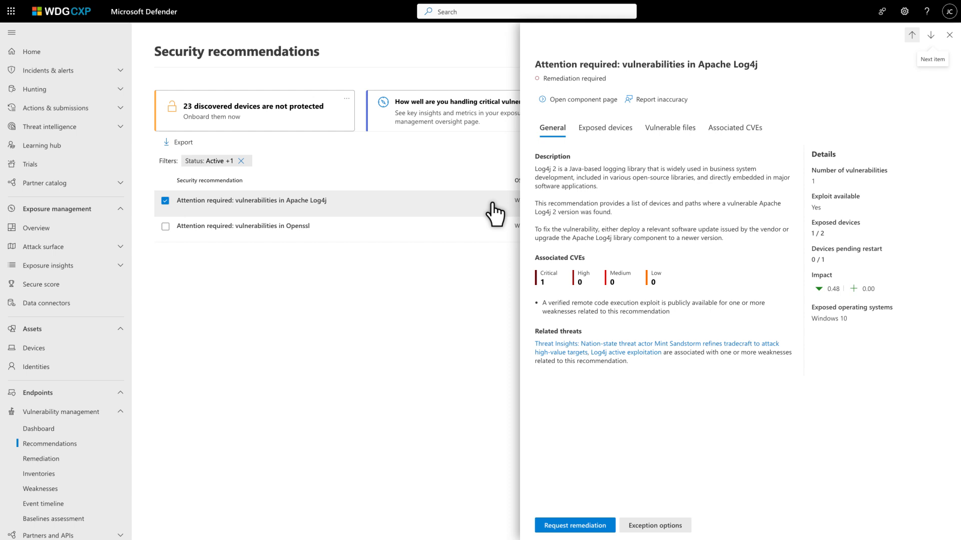
mouse_move(522, 181)
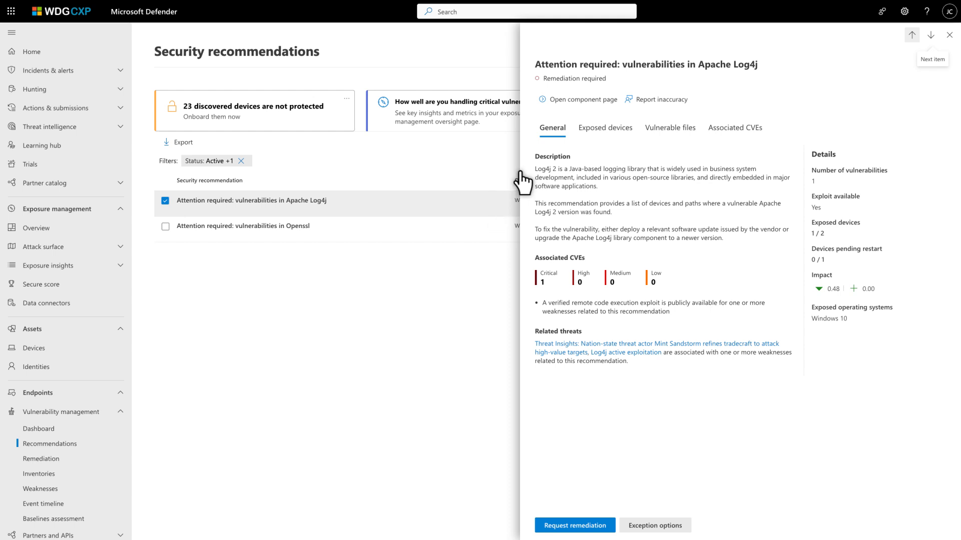
left_click(604, 127)
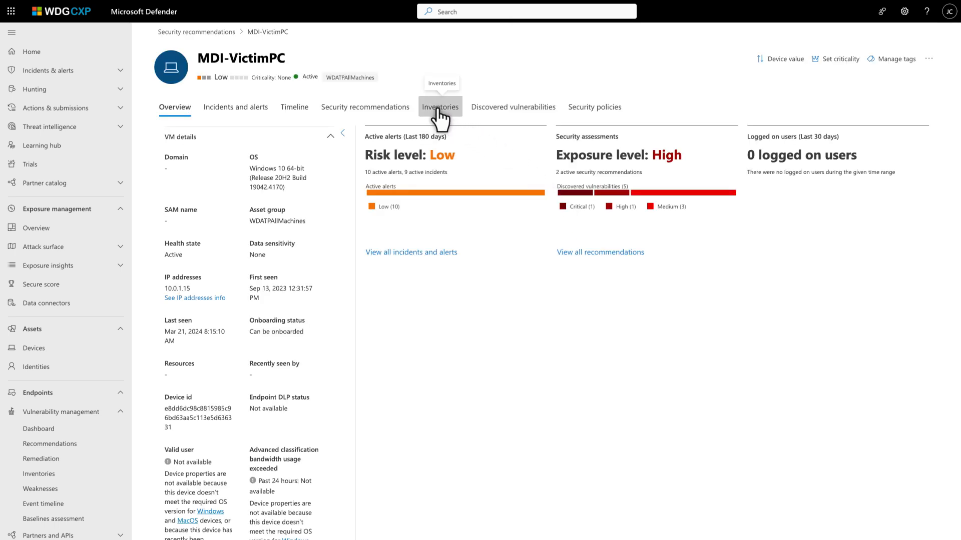
Step: List MDI-VictimPC's vulnerable components under Inventories and view the Log4j 2.15.0.0 entry
left_click(439, 108)
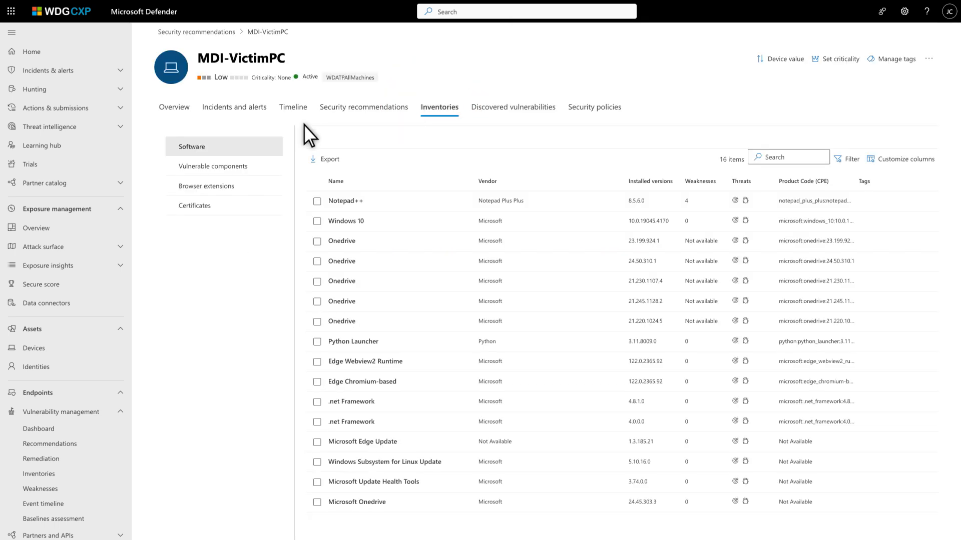
left_click(213, 166)
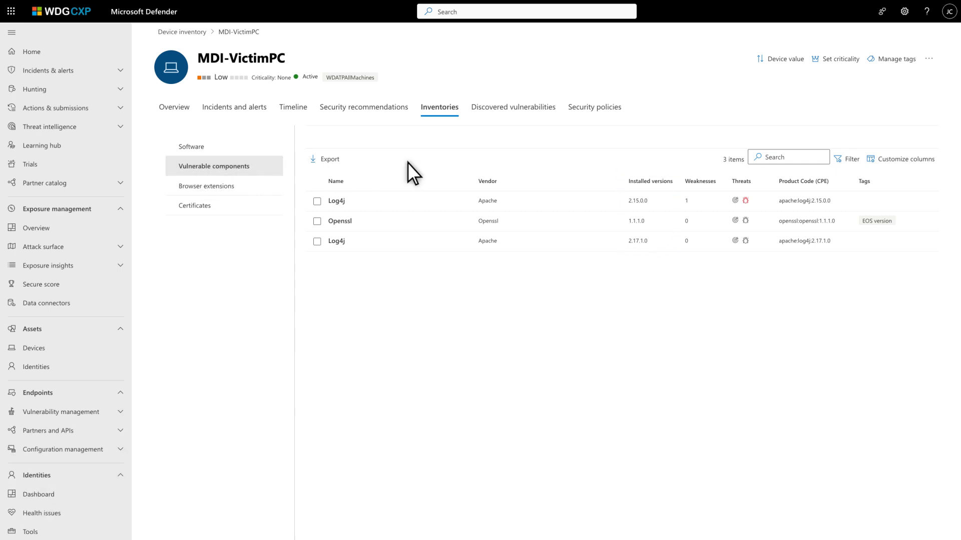
mouse_move(736, 200)
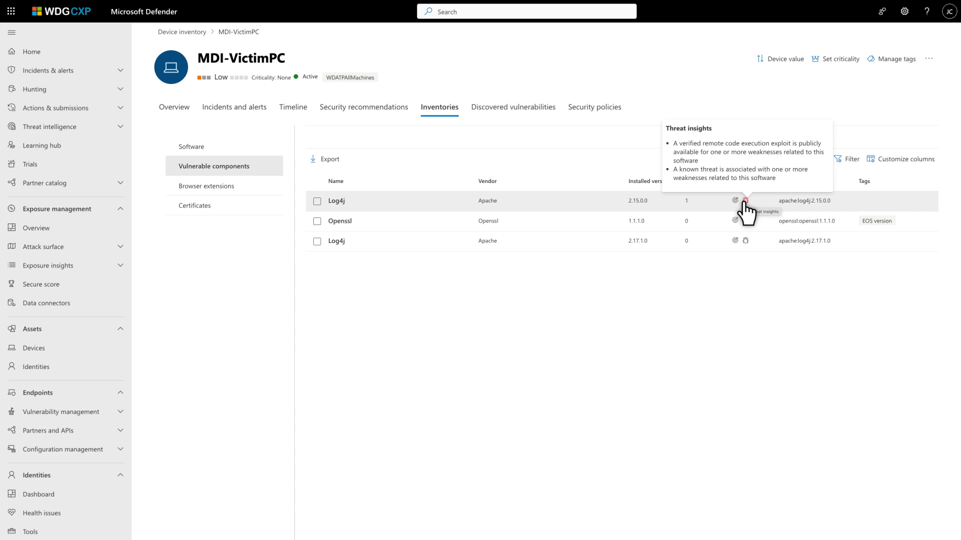
mouse_move(723, 214)
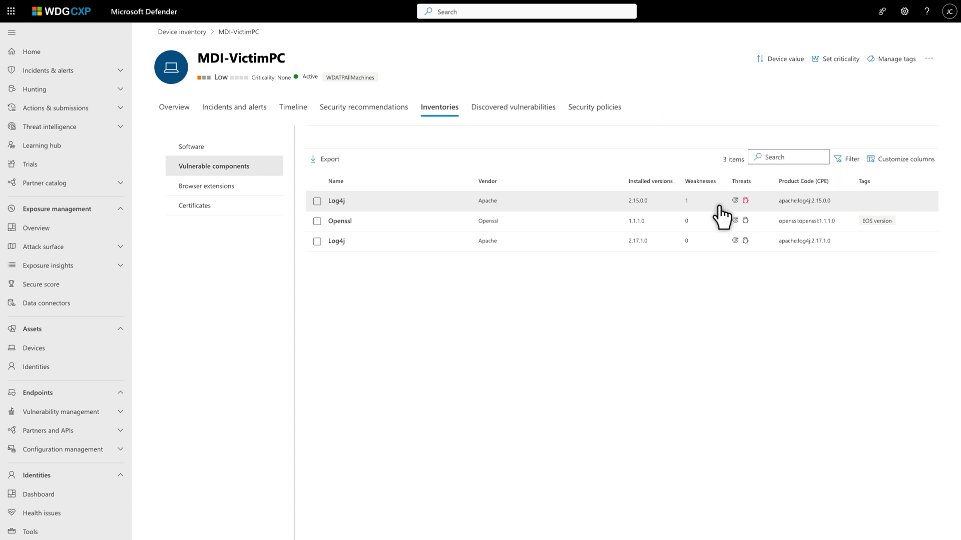
left_click(336, 200)
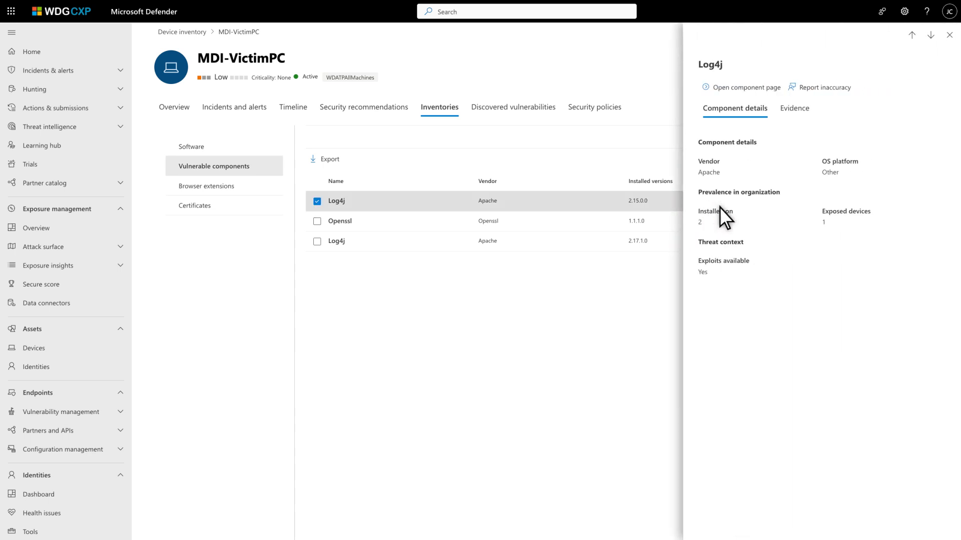
Step: View the Log4j file-path evidence, then go to the full Log4j component page
left_click(794, 108)
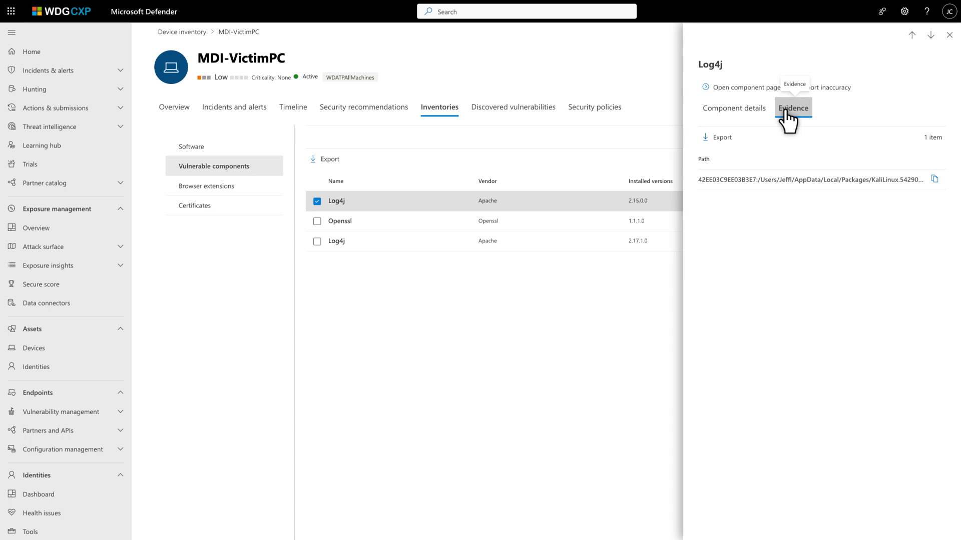
mouse_move(729, 101)
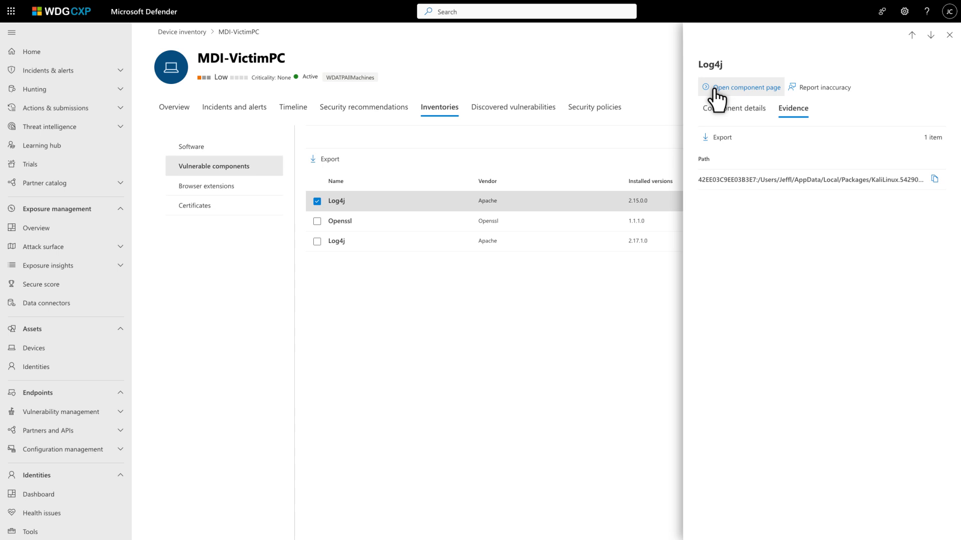
left_click(743, 87)
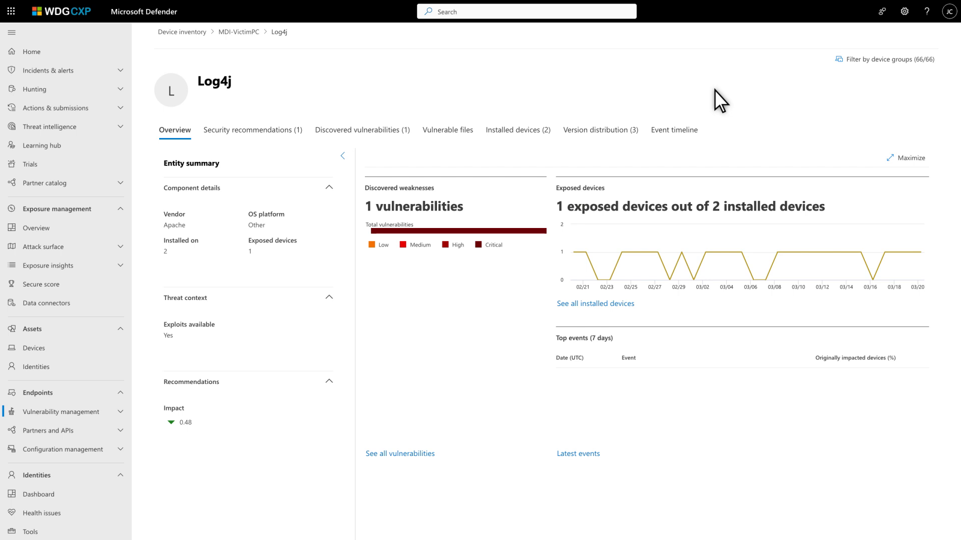
mouse_move(665, 104)
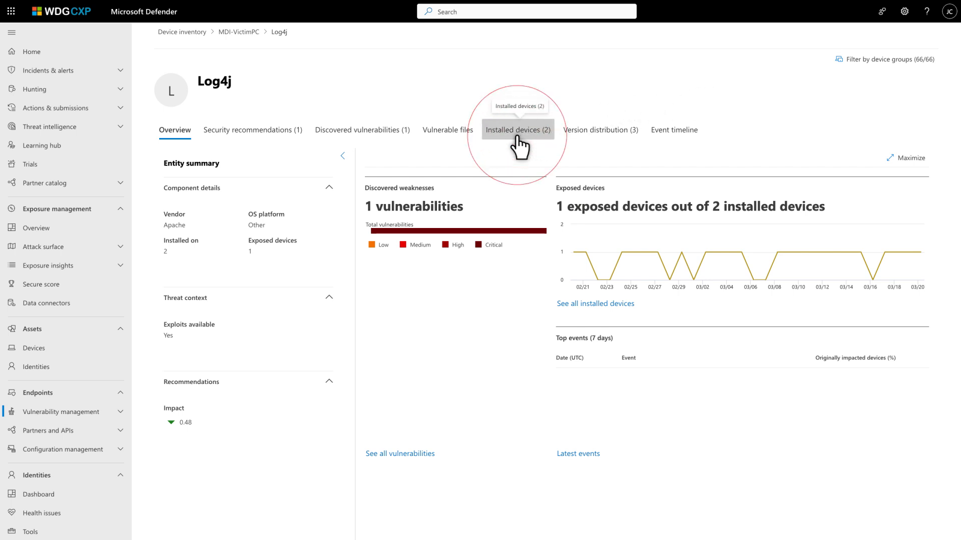
Step: List the two devices with Log4j installed (rumpusroom and mdi-victimpc)
left_click(518, 129)
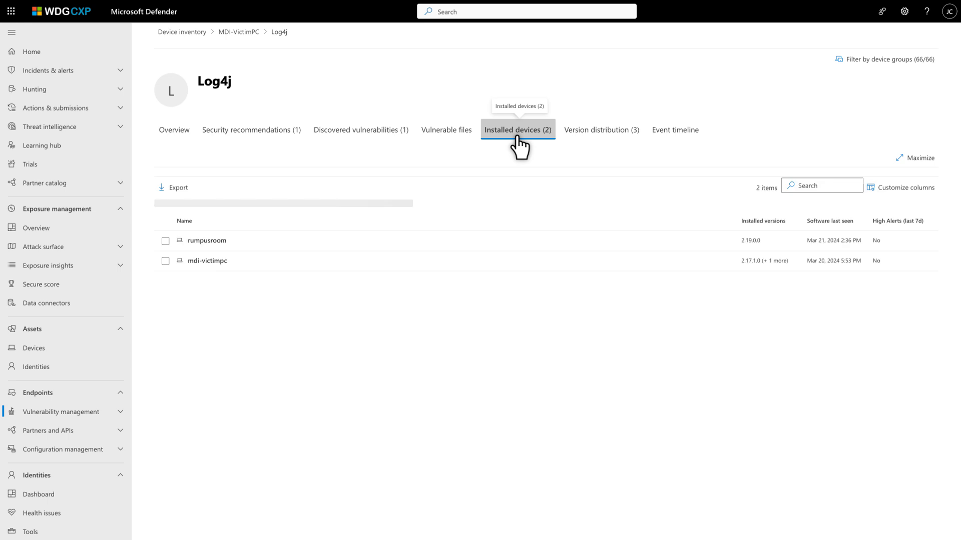
Step: View the three Log4j versions installed, with only 2.15.0.0 carrying a vulnerability
left_click(599, 129)
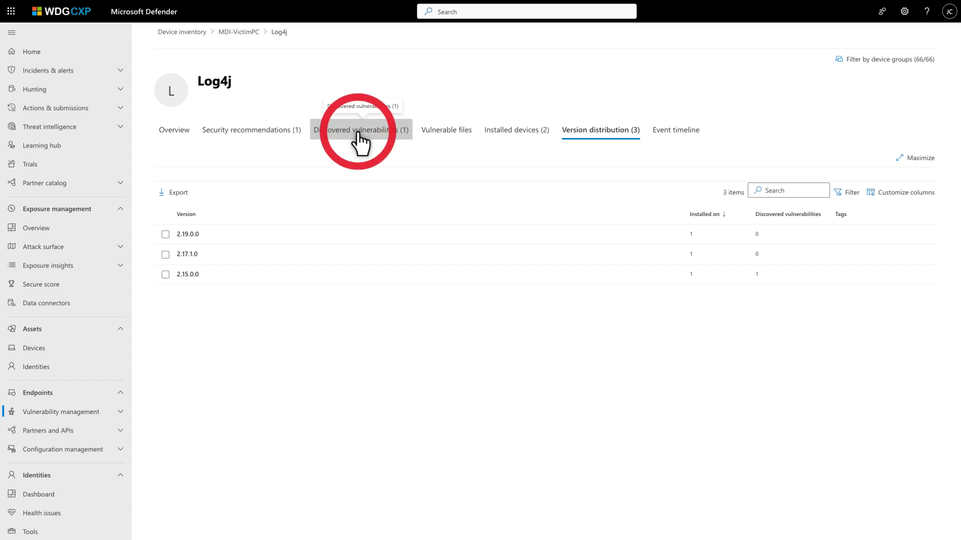
Step: View Log4j's discovered vulnerabilities and show details for CVE-2021-45046 (critical, CVSS 9.0)
left_click(361, 129)
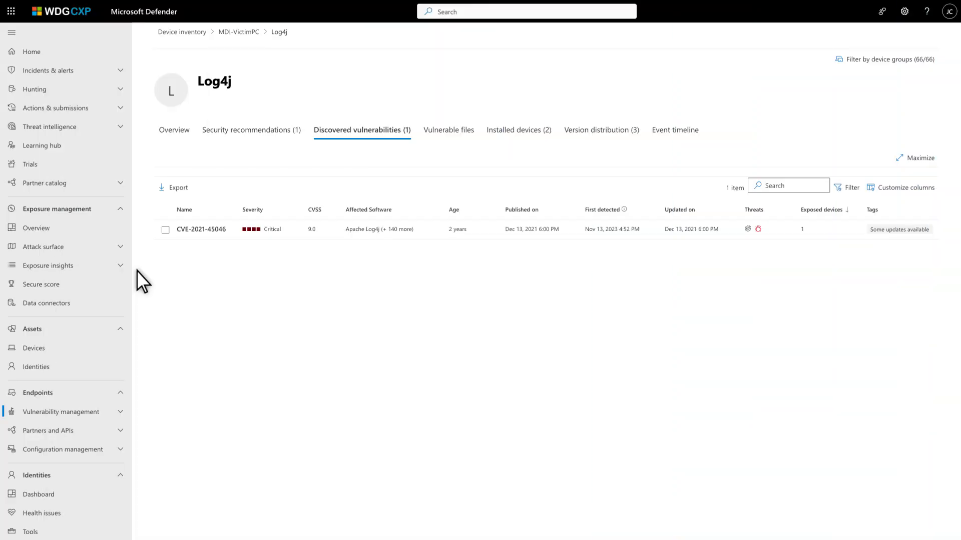
mouse_move(176, 254)
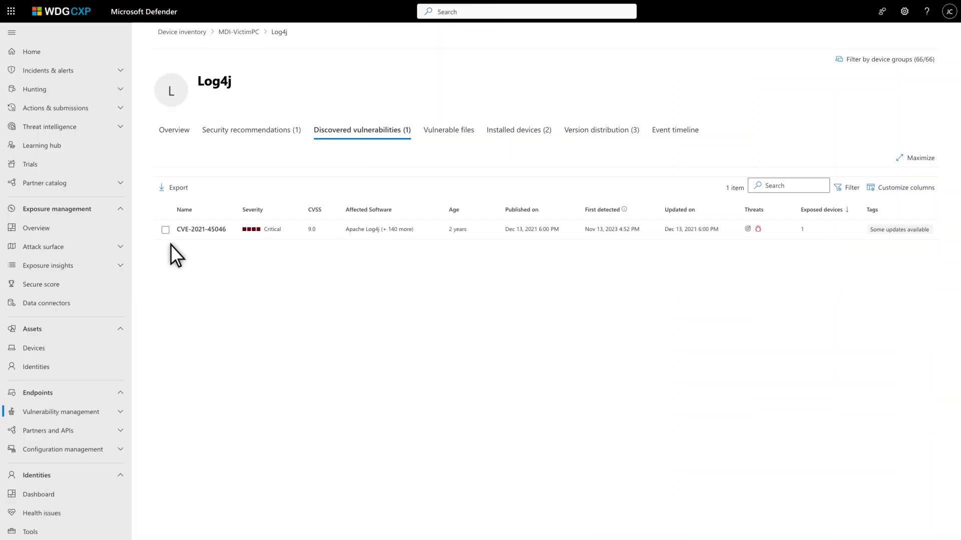
left_click(165, 229)
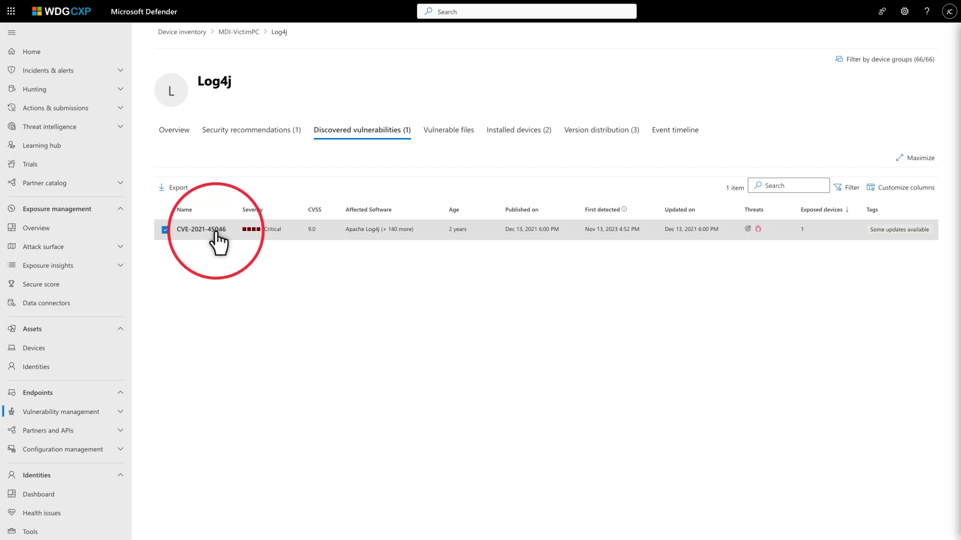
left_click(201, 230)
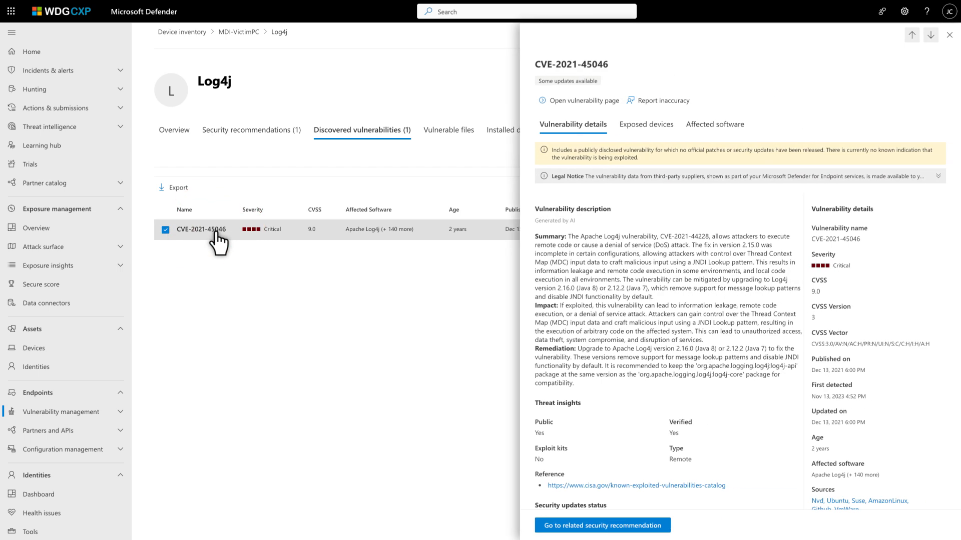